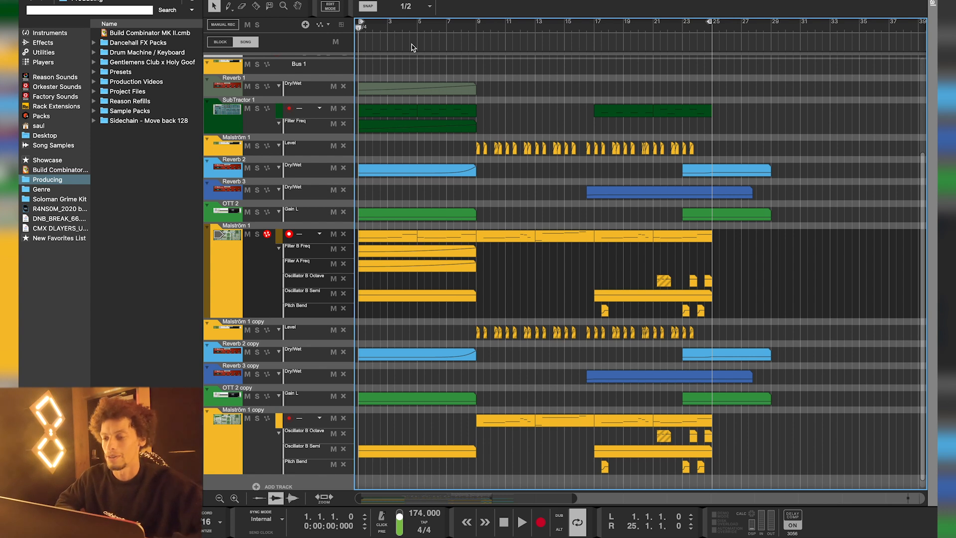
mouse_move(478, 109)
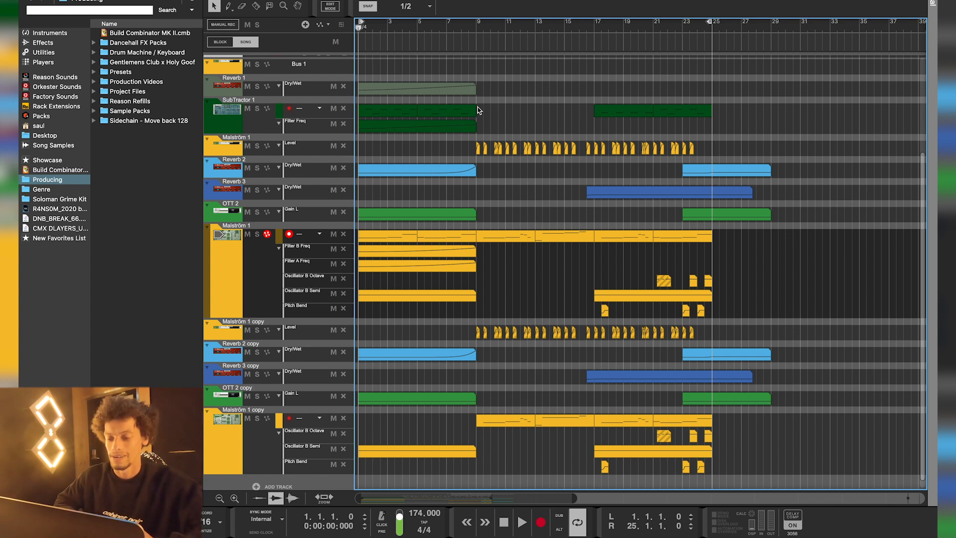
Copy the Vesper Malström patch as the basis for a sawtooth Malström 2 bass
left_click(523, 521)
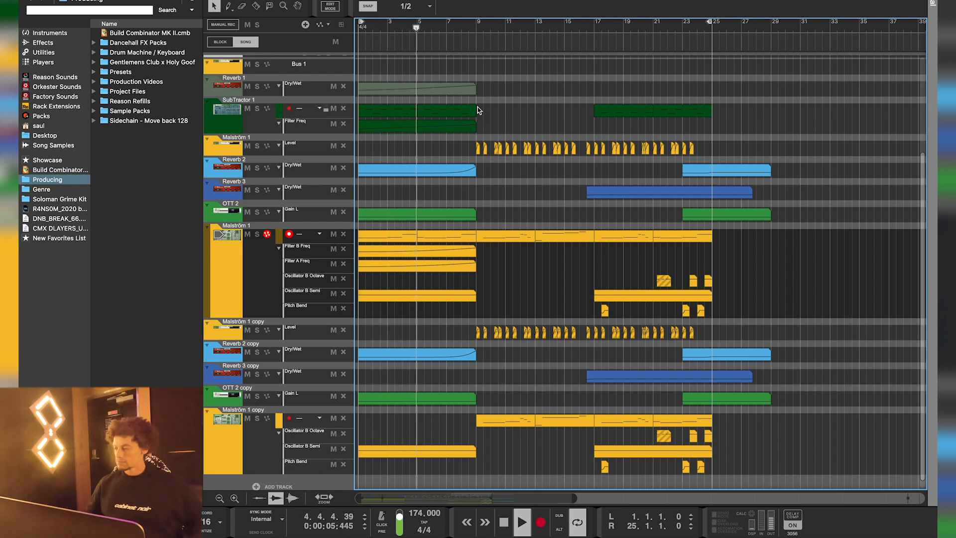
left_click(522, 520)
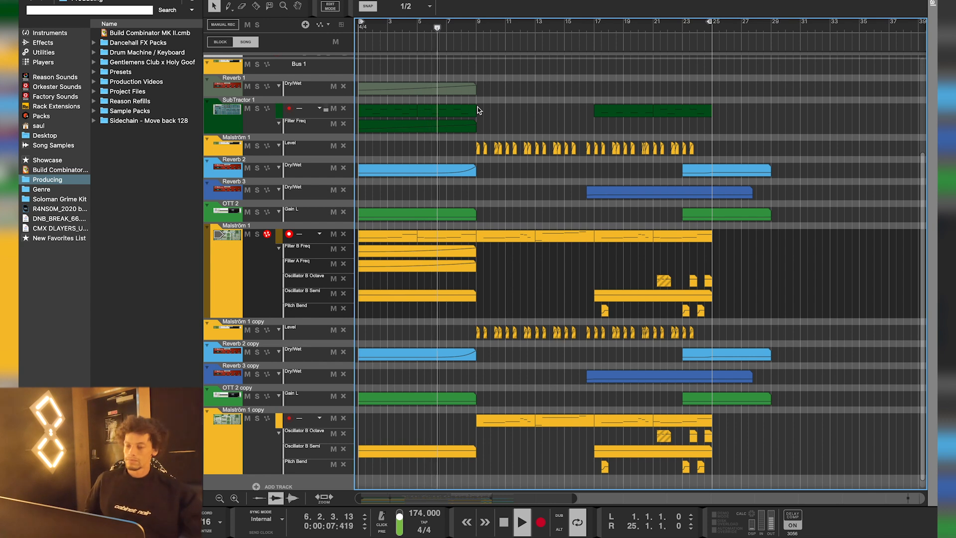
left_click(522, 520)
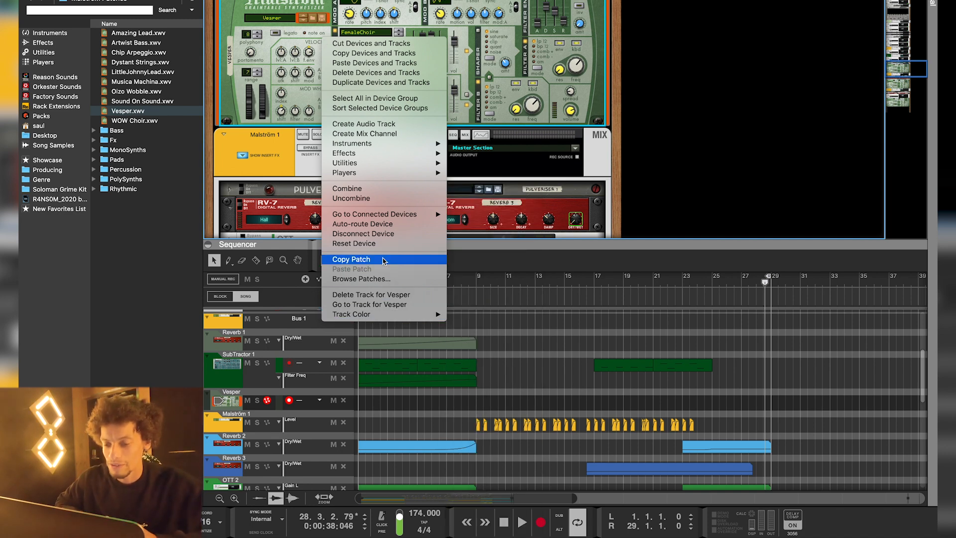
left_click(354, 244)
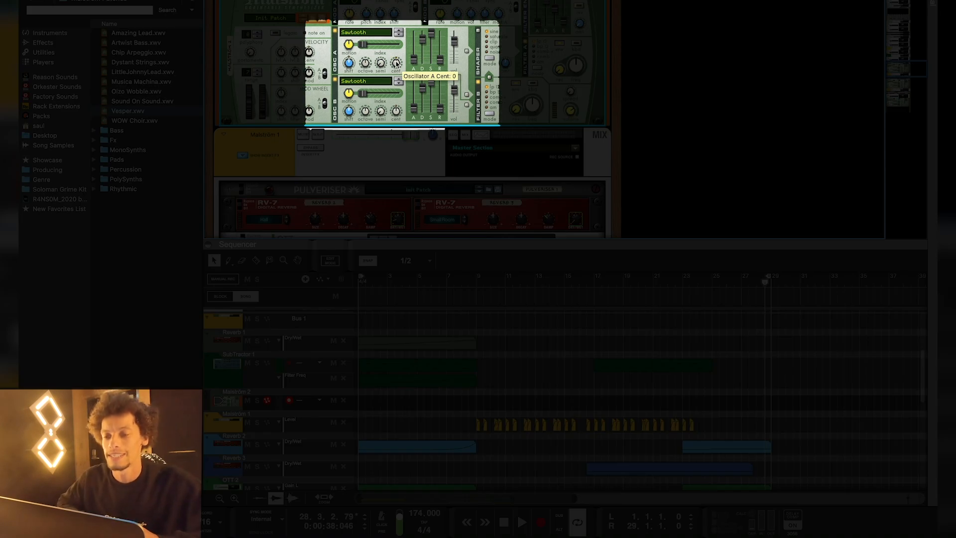
mouse_move(397, 113)
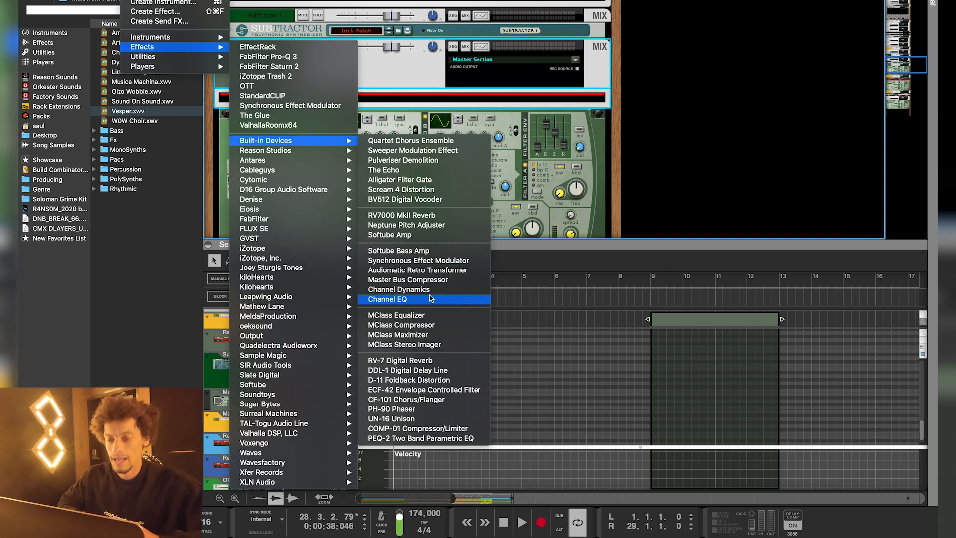
mouse_move(423, 170)
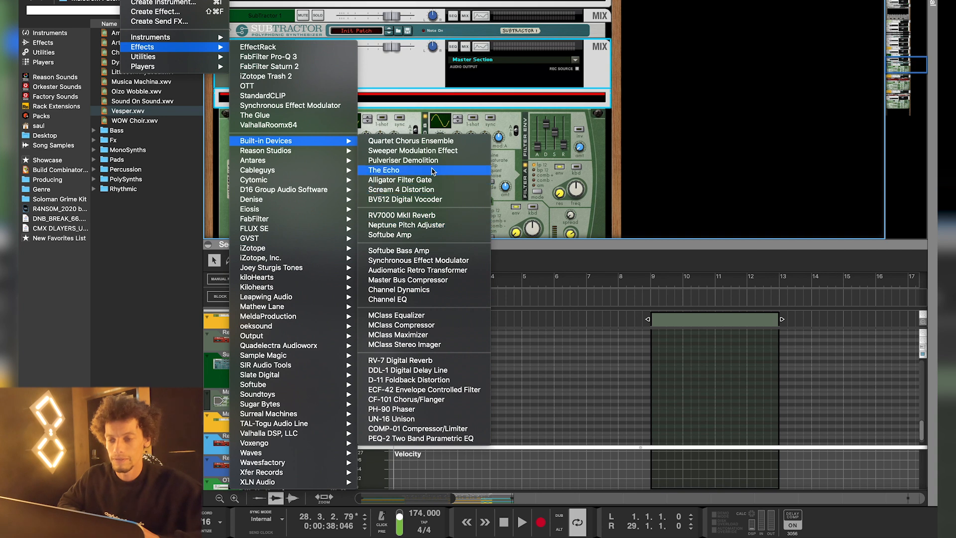
Add a Pulveriser Demolition effect with its initial patch to the Malström 2 bass
left_click(403, 159)
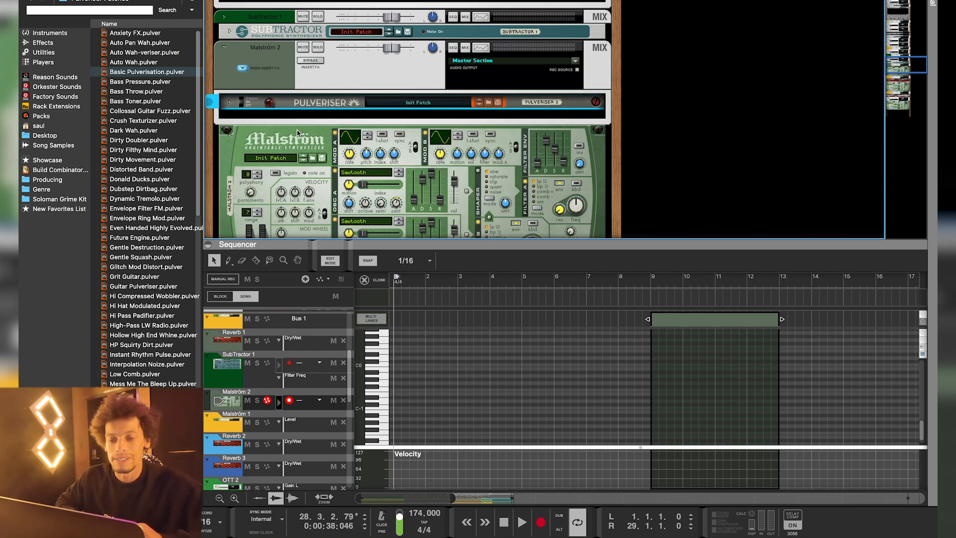
mouse_move(335, 183)
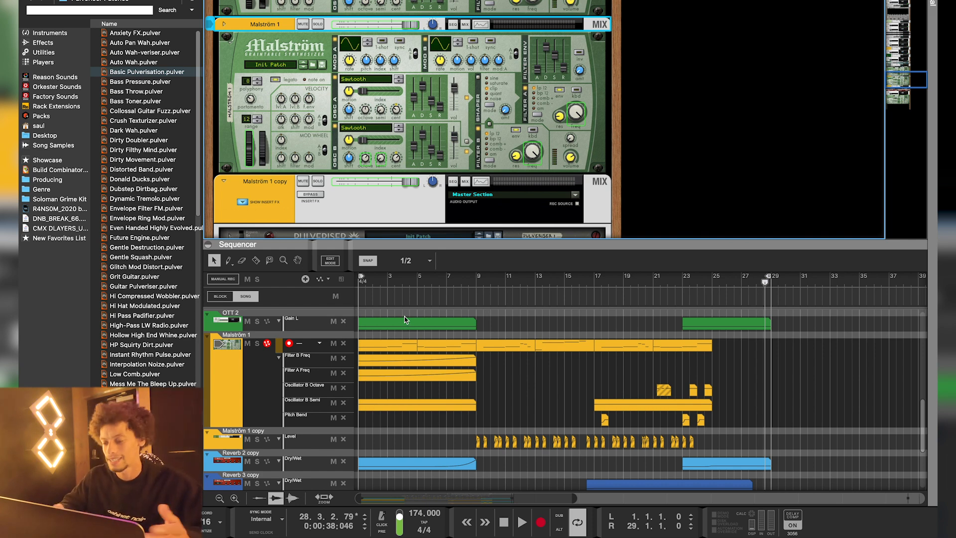
mouse_move(413, 285)
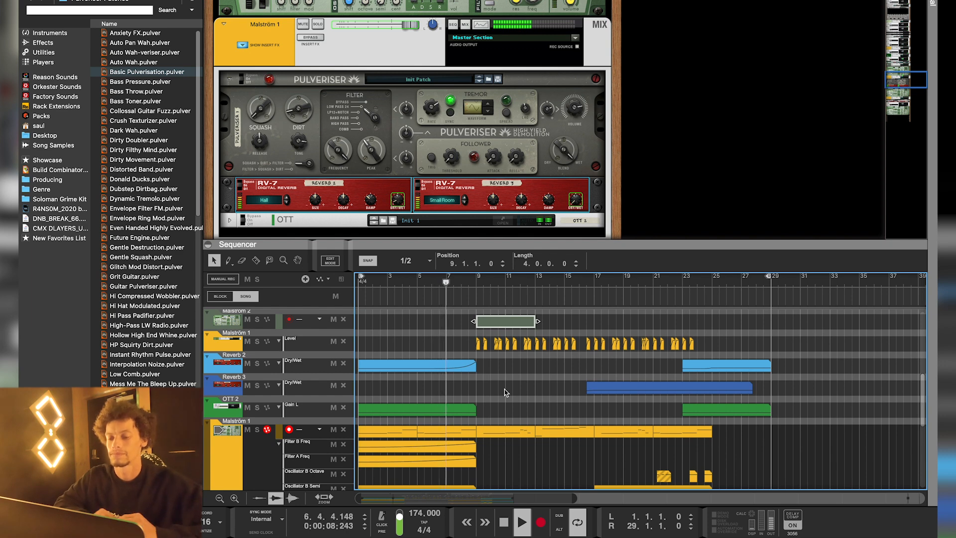
Place the Malström 2 clip at position 9.1.1.0 with a length of 4.0.0.0
left_click(466, 281)
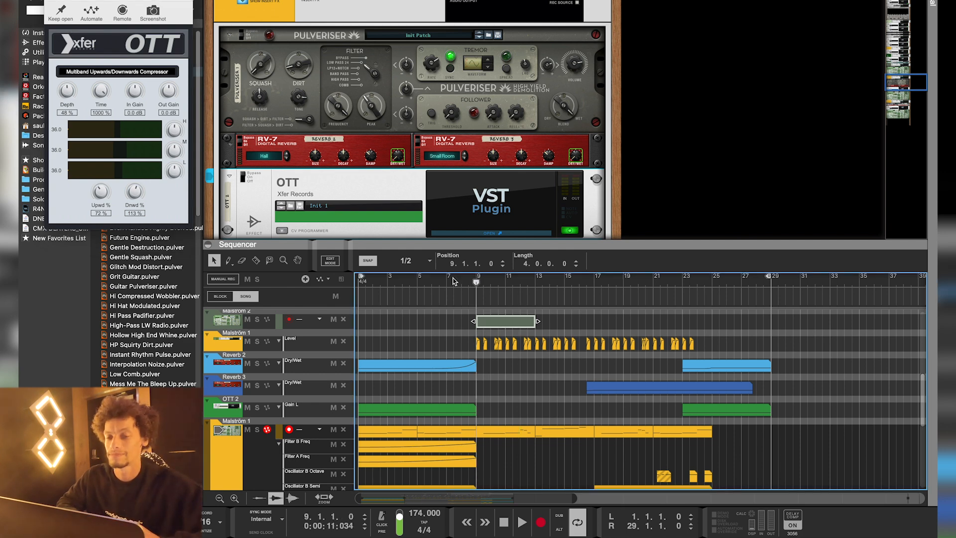
Play the song from bar 9
left_click(522, 521)
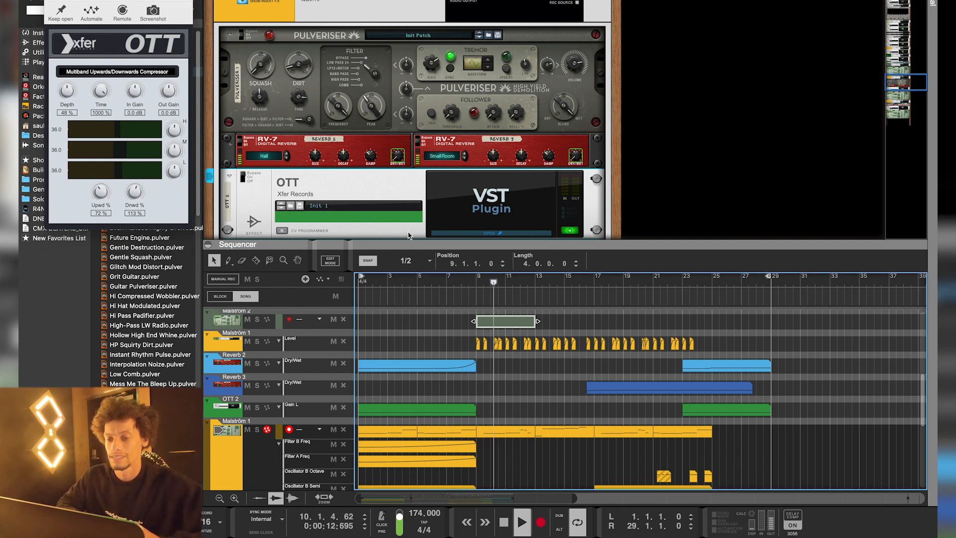
left_click(522, 521)
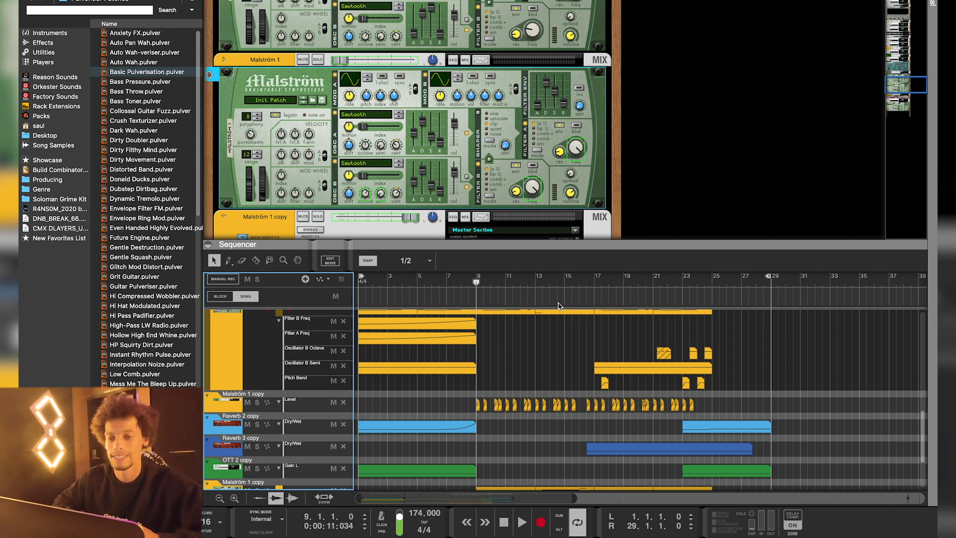
mouse_move(598, 285)
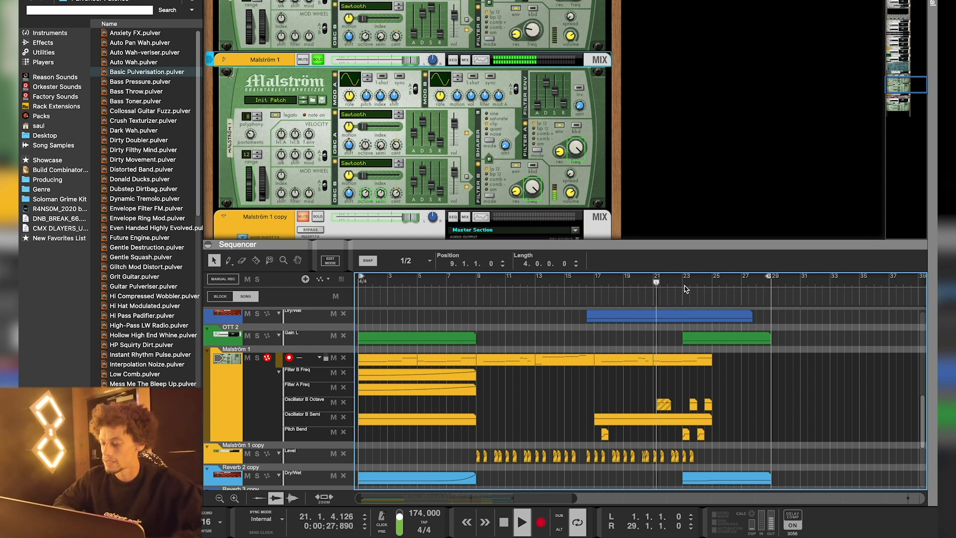
left_click(677, 282)
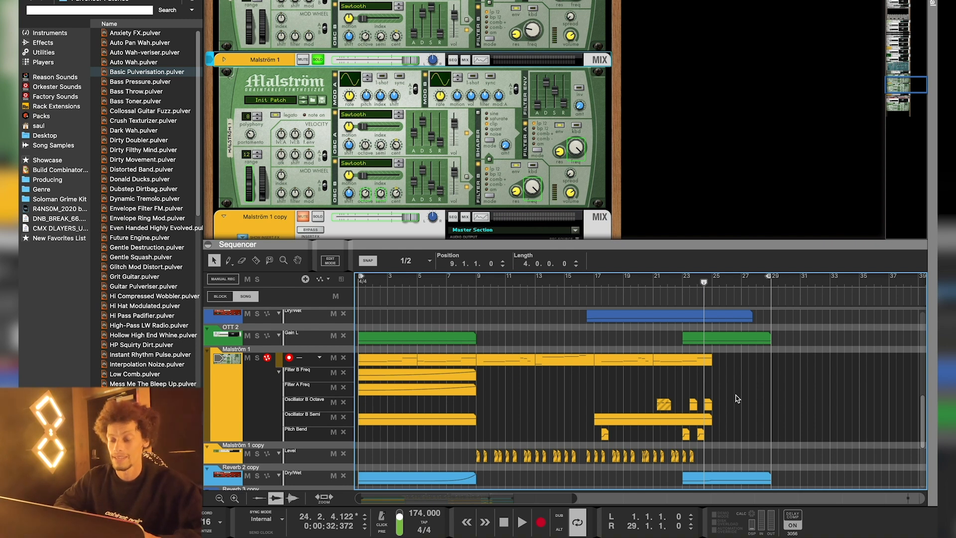
mouse_move(689, 295)
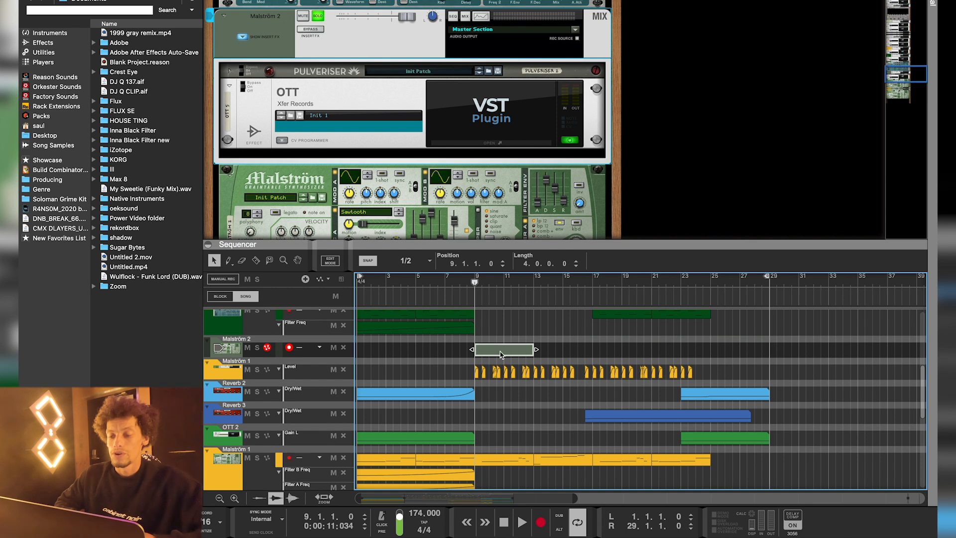
mouse_move(493, 357)
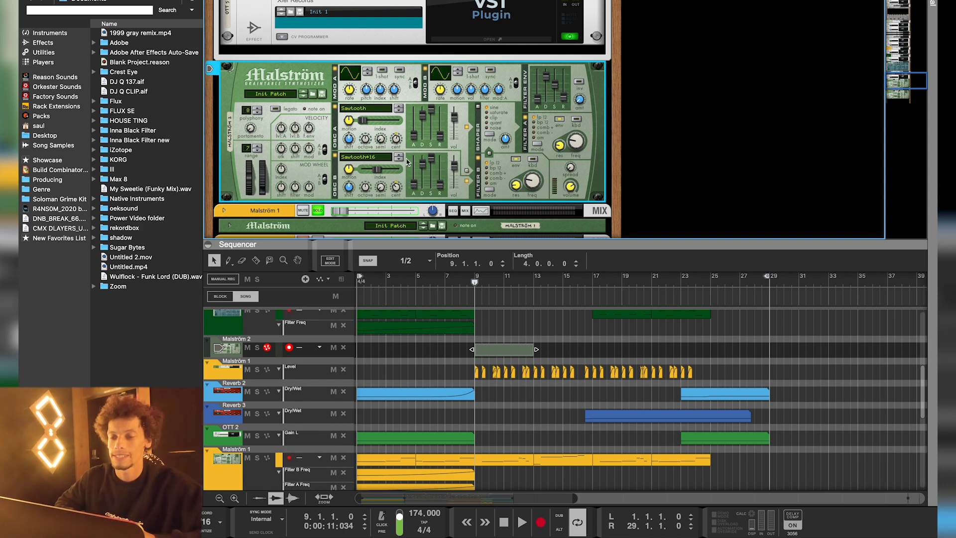
Set Osc A to Square and Osc B to Square*4, and open the empty bar-9 clip
left_click(398, 156)
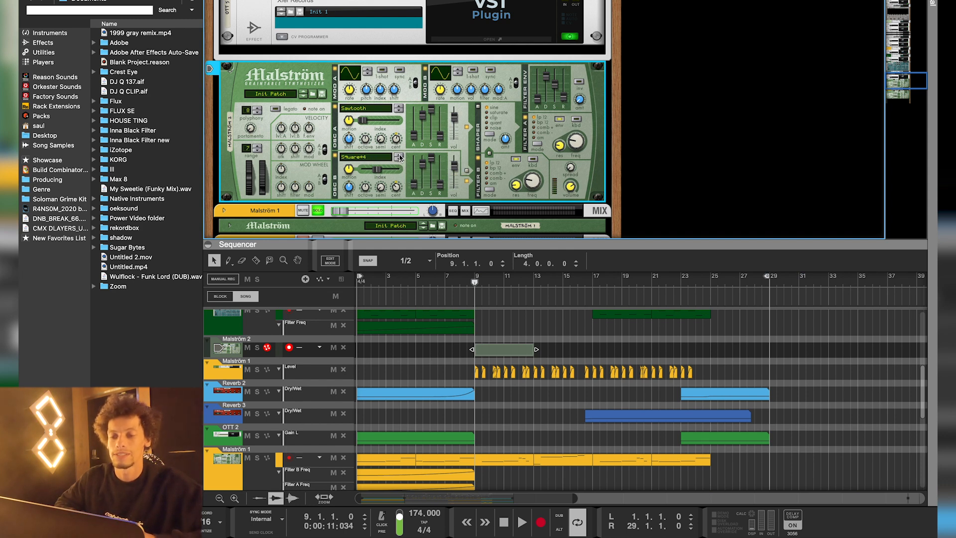
left_click(397, 106)
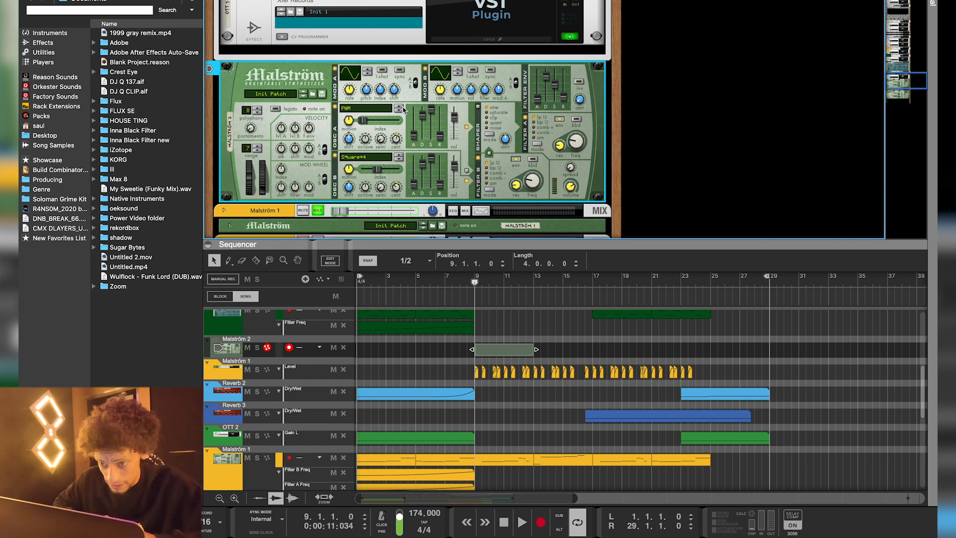
left_click(400, 108)
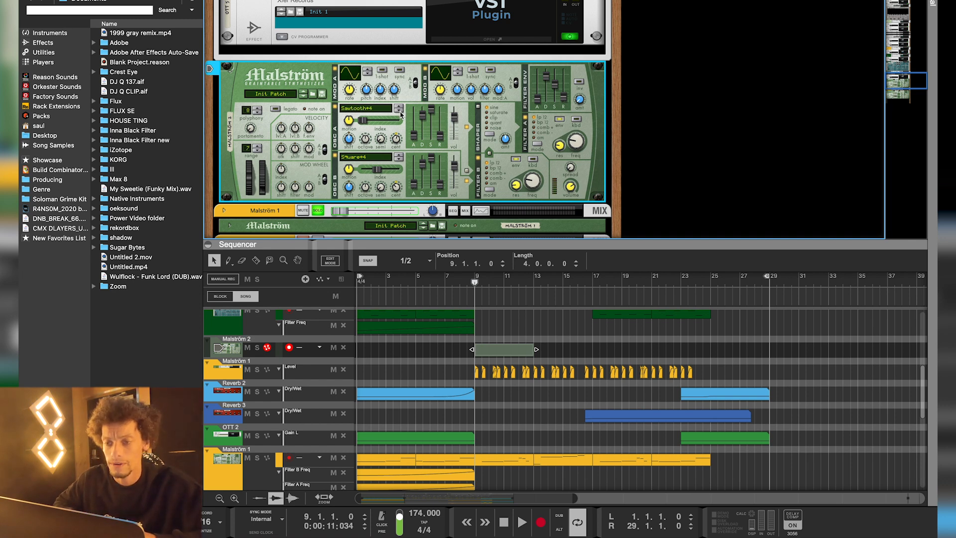
double_click(503, 349)
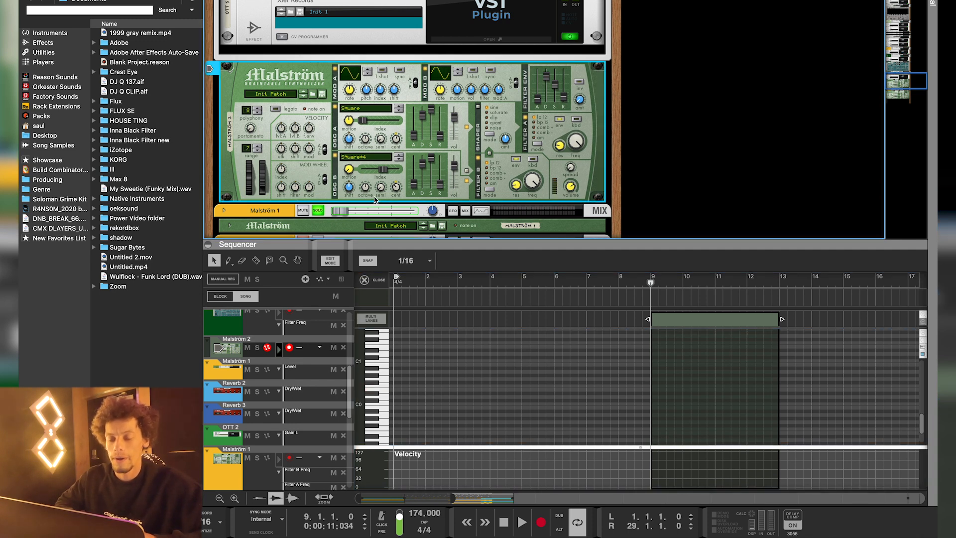
mouse_move(387, 177)
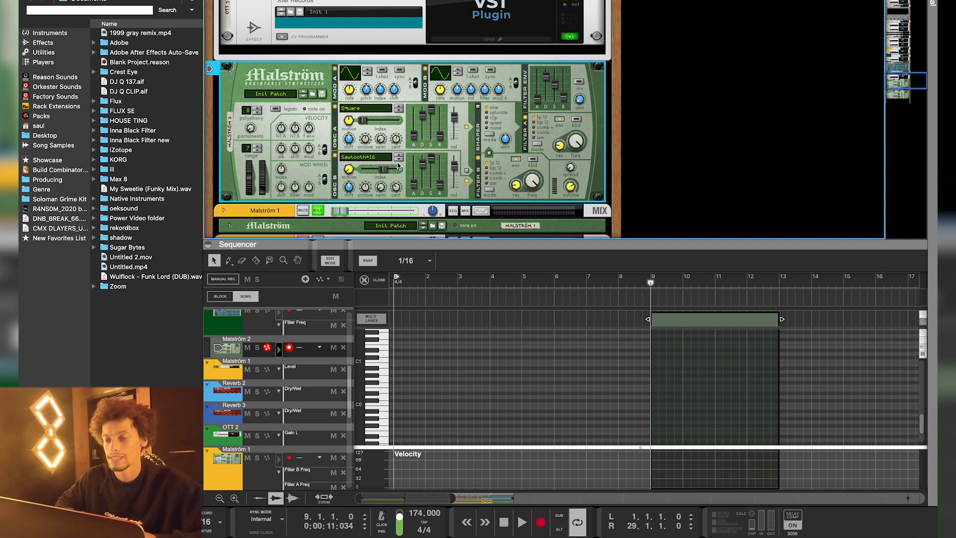
Switch Osc B back to the Sawtooth*4 wavetable after auditioning alternatives
left_click(378, 156)
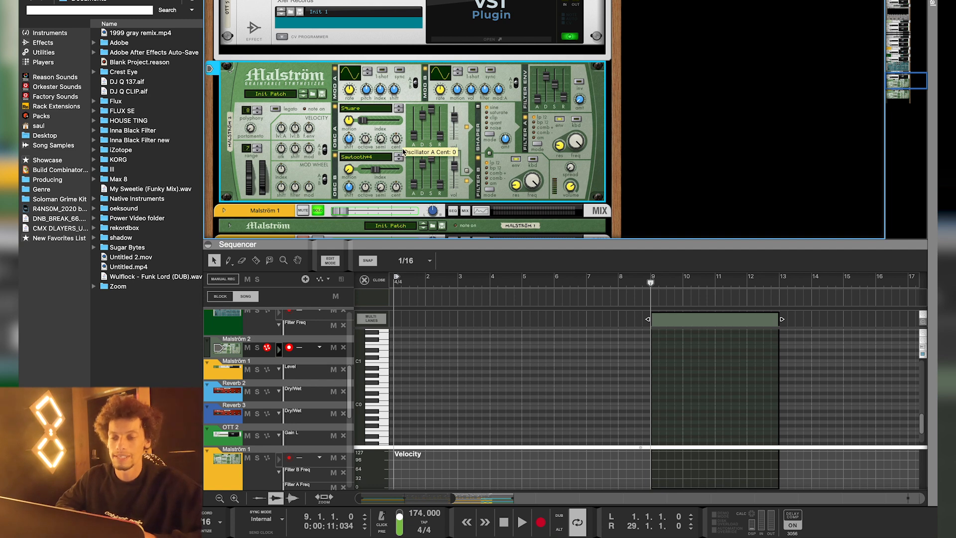
mouse_move(391, 381)
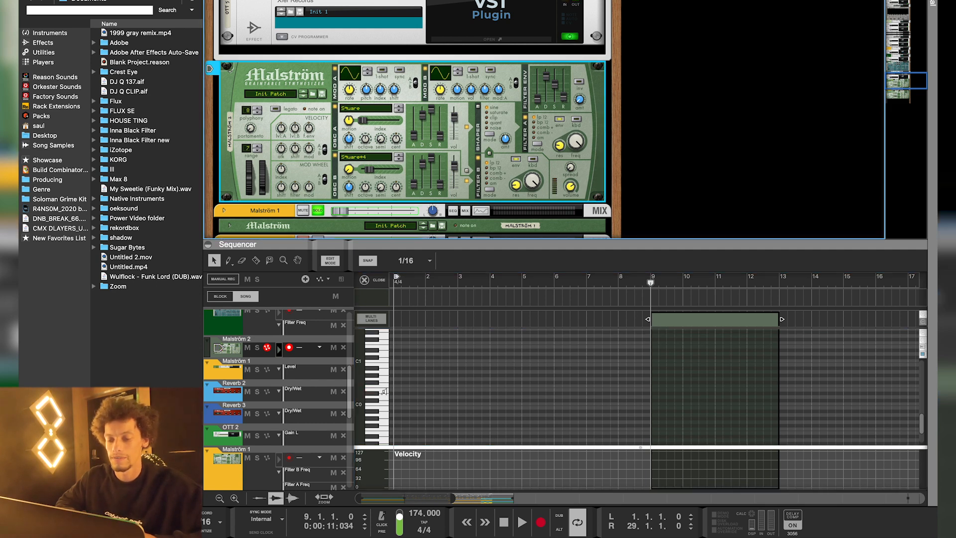
mouse_move(368, 171)
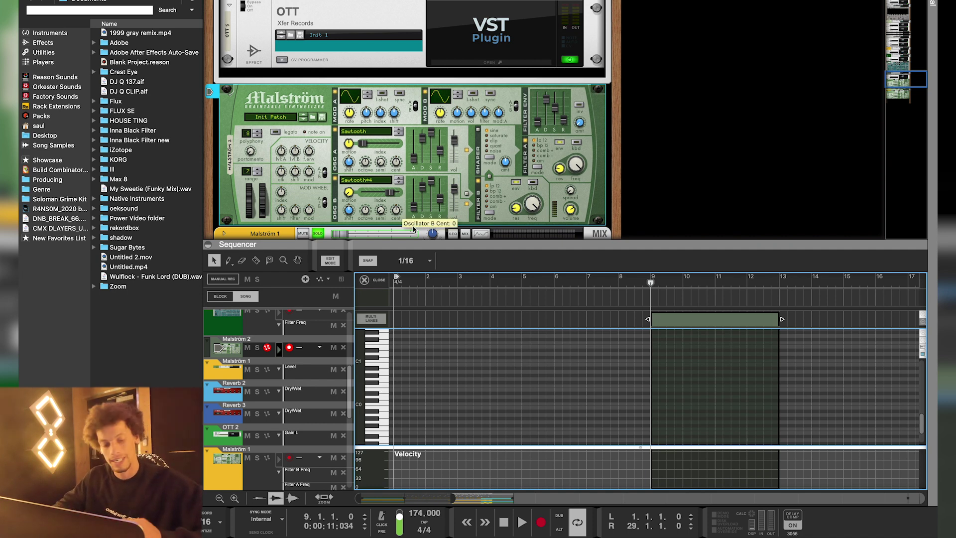
mouse_move(397, 210)
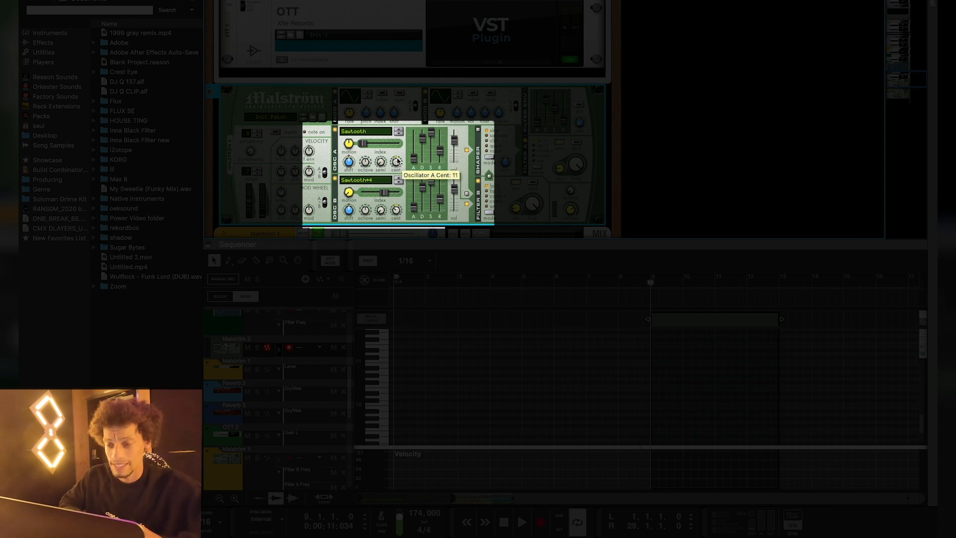
Detune Malström Osc A by a few cents and raise Osc B's wavetable index
left_click_drag(396, 161, 396, 153)
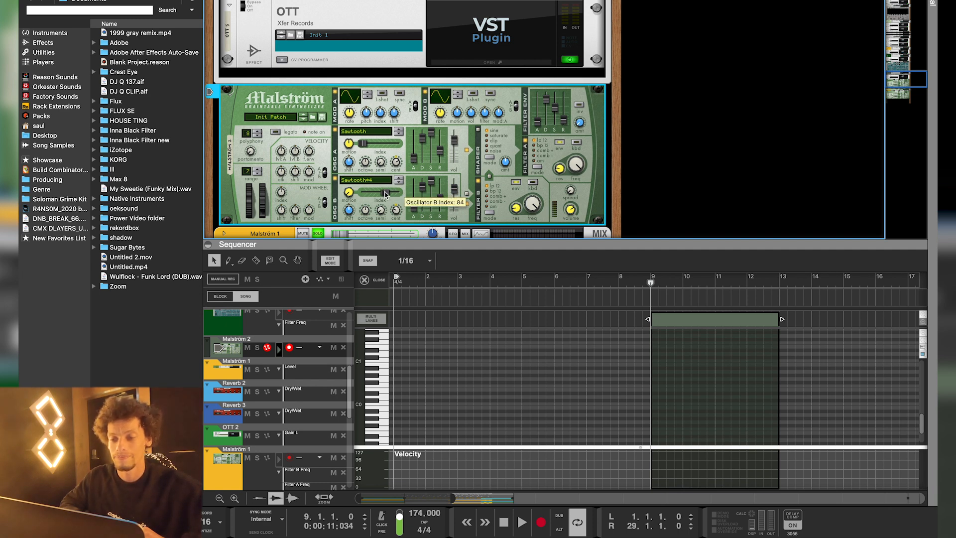
left_click_drag(348, 194, 348, 201)
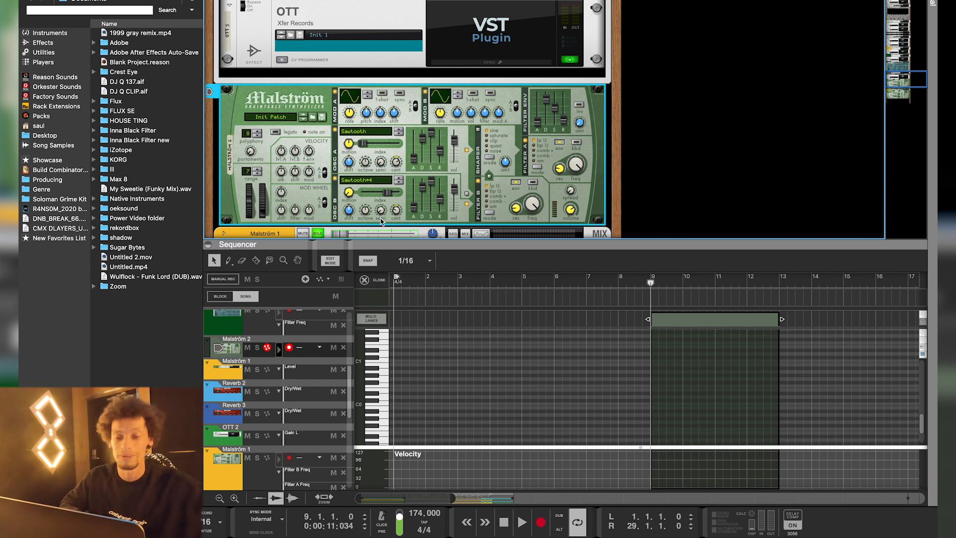
mouse_move(387, 175)
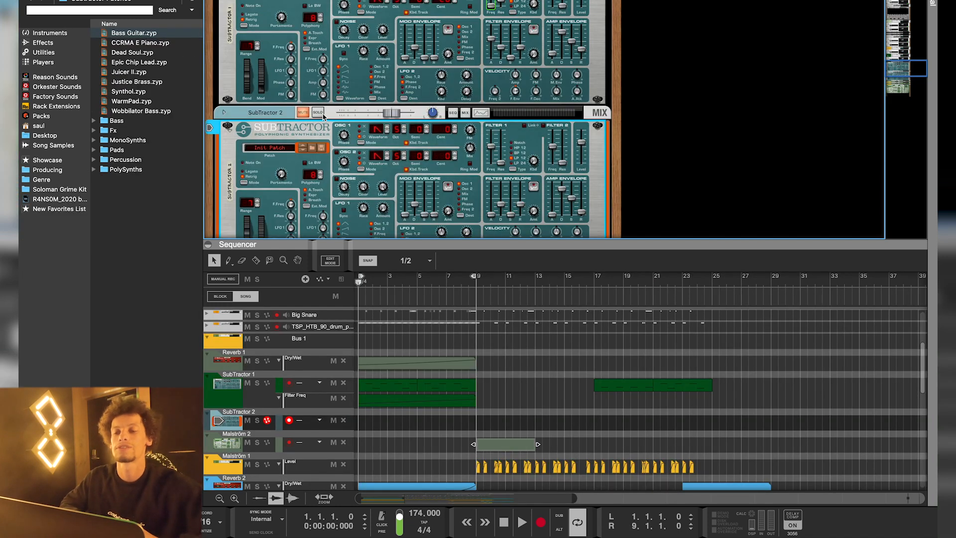
mouse_move(318, 112)
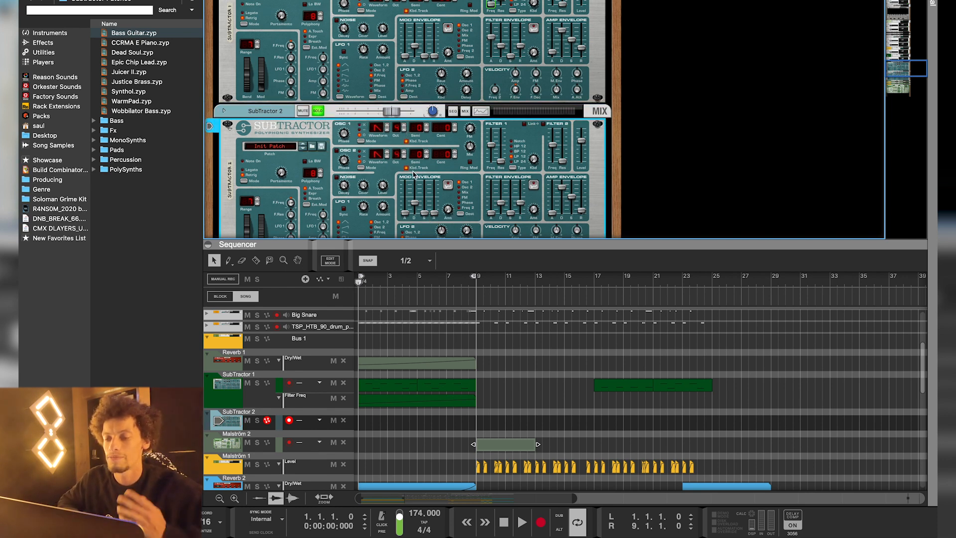
mouse_move(443, 332)
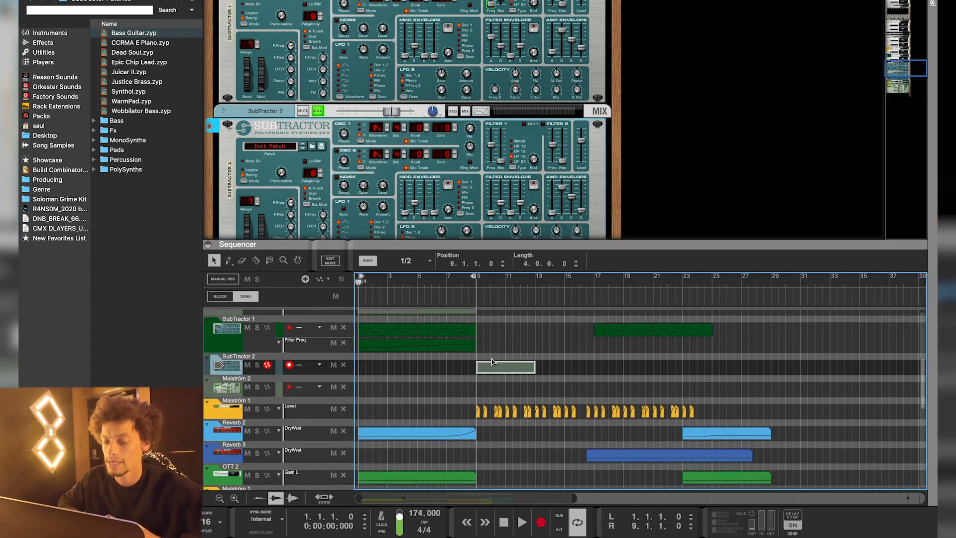
Open the bar-9 SubTractor 2 clip in Edit Mode
double_click(505, 367)
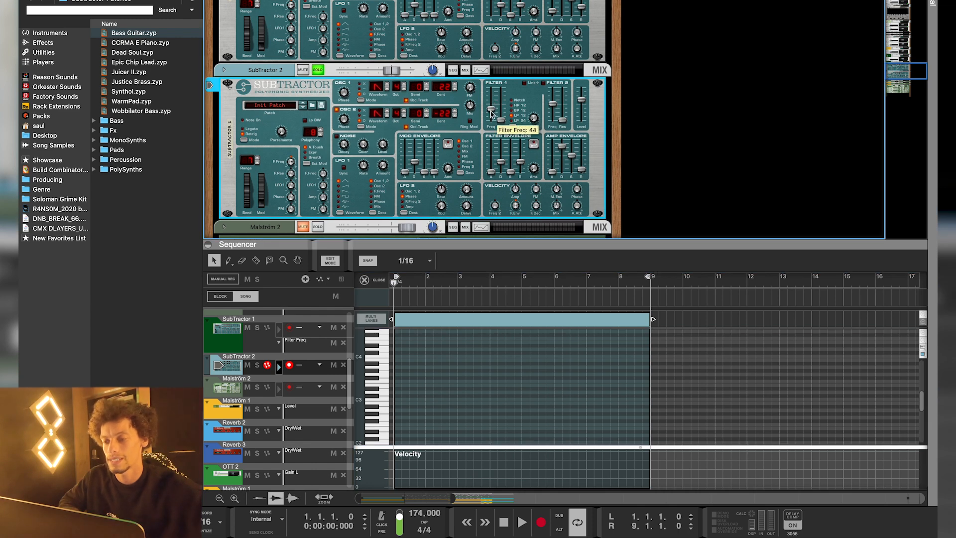
mouse_move(503, 120)
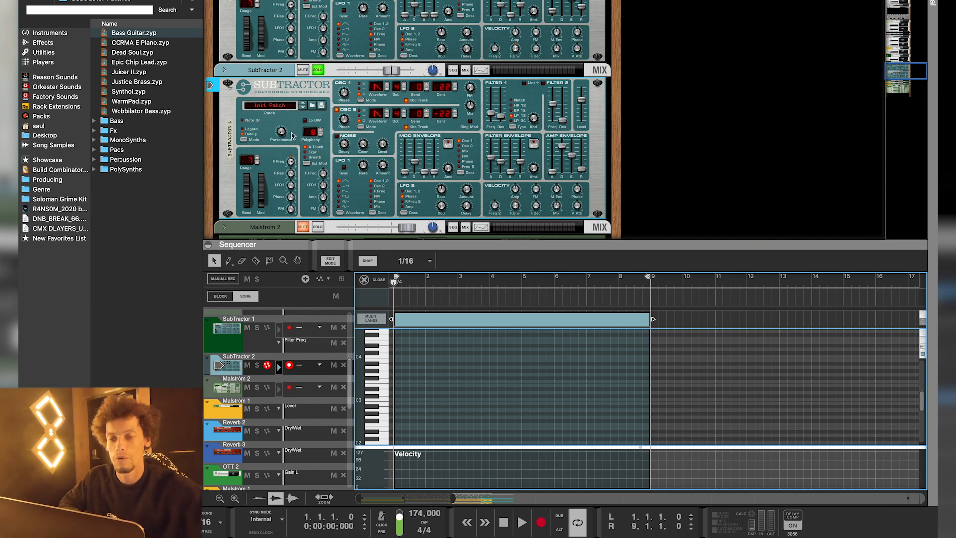
Adjust SubTractor 2's oscillator cent values and Filter 1 frequency
left_click(241, 91)
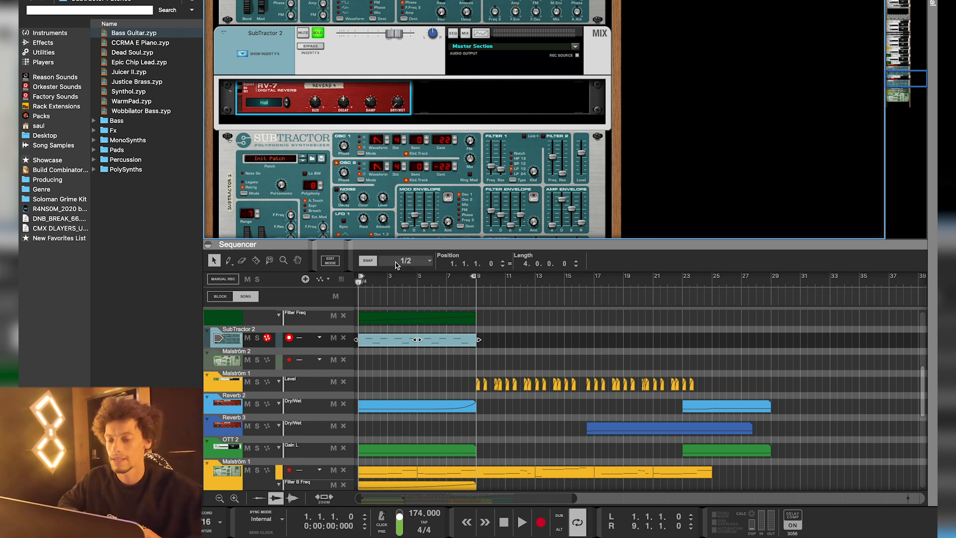
mouse_move(352, 253)
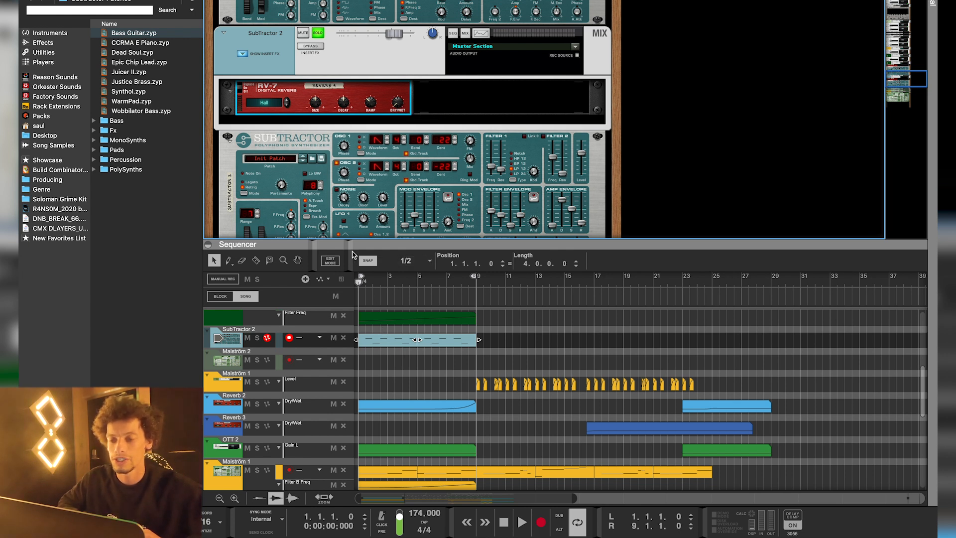
Add an RV-7 insert on SubTractor 2 with Dry/Wet automation over bars 1–9
left_click(522, 522)
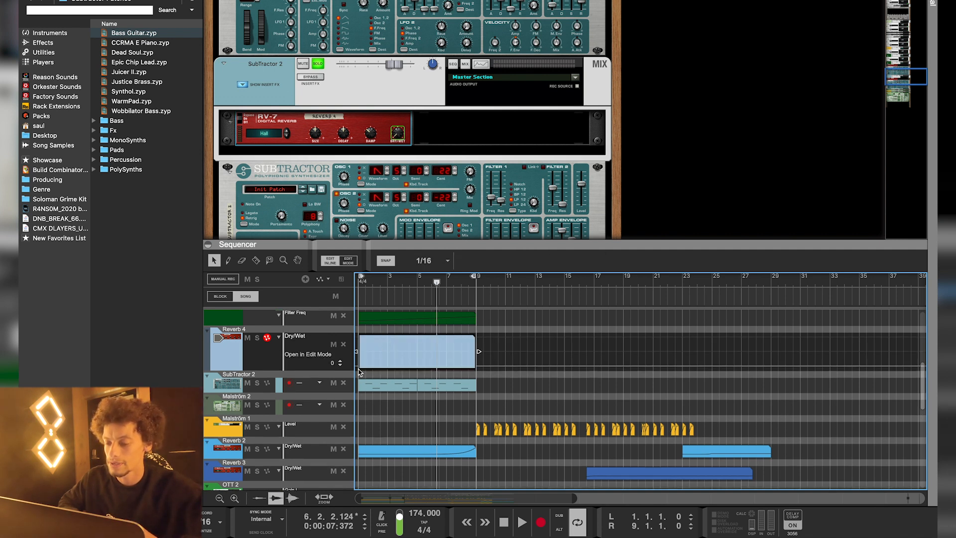
Draw a Reverb 4 Dry/Wet ramp rising to 69 over bars 1–8 and play it
left_click_drag(357, 350, 473, 355)
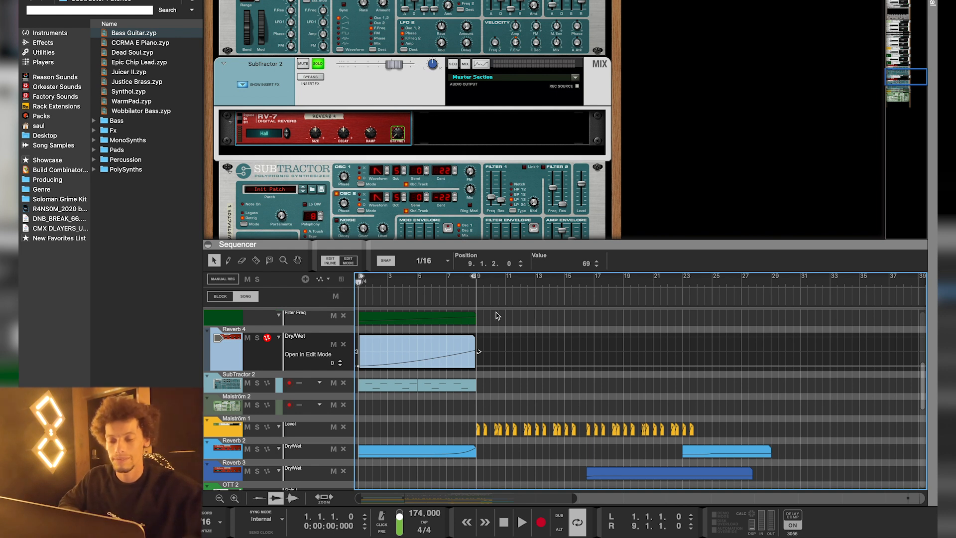
left_click(523, 521)
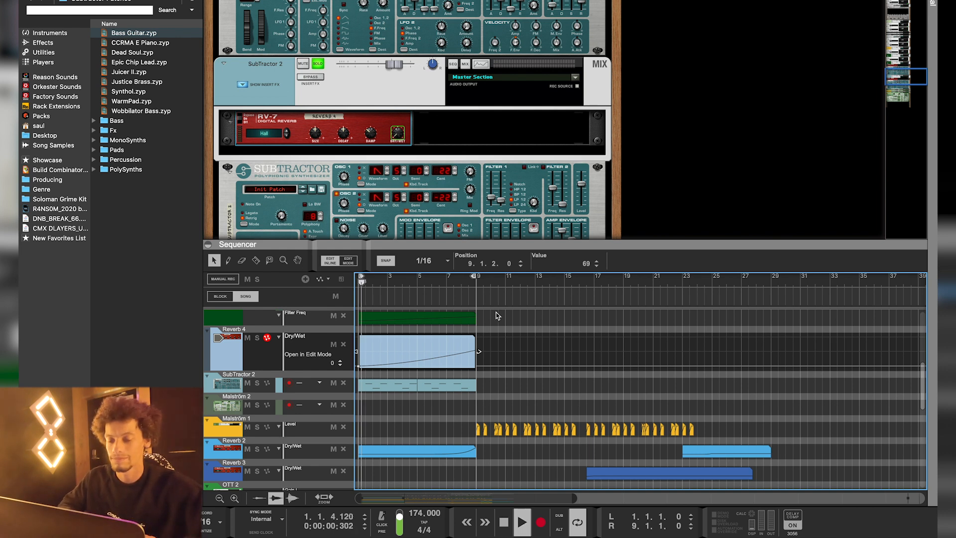
left_click(523, 521)
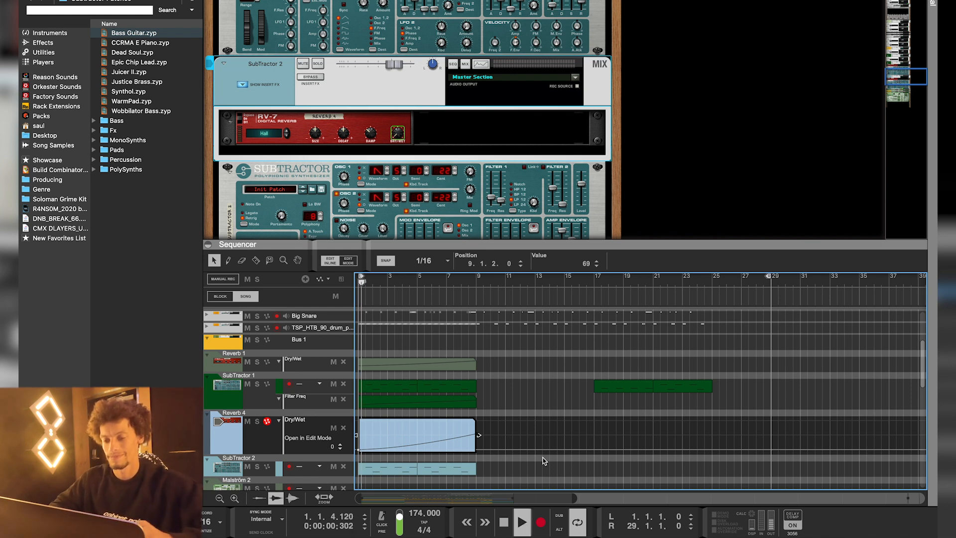
Play the bars 1–29 loop past bar 25, then return to the song start
left_click(523, 521)
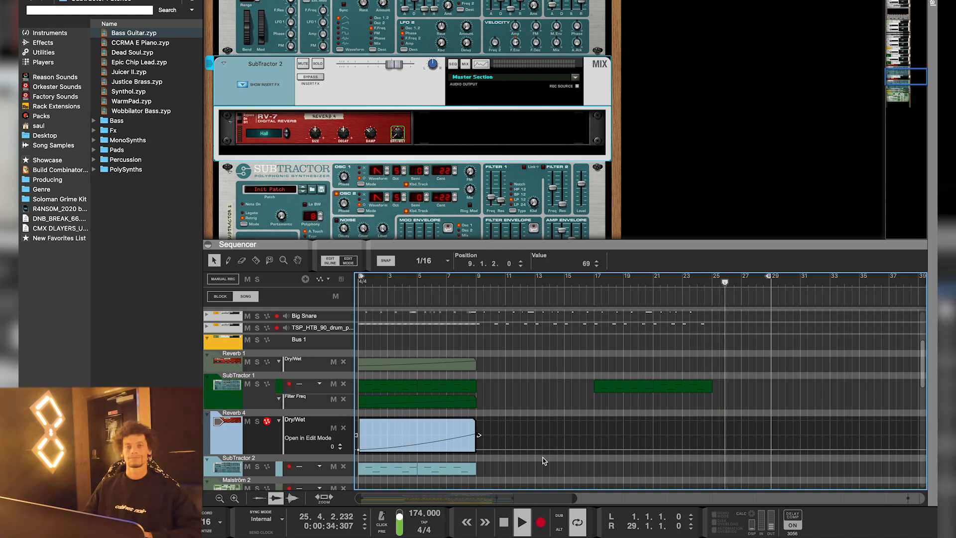
left_click(501, 521)
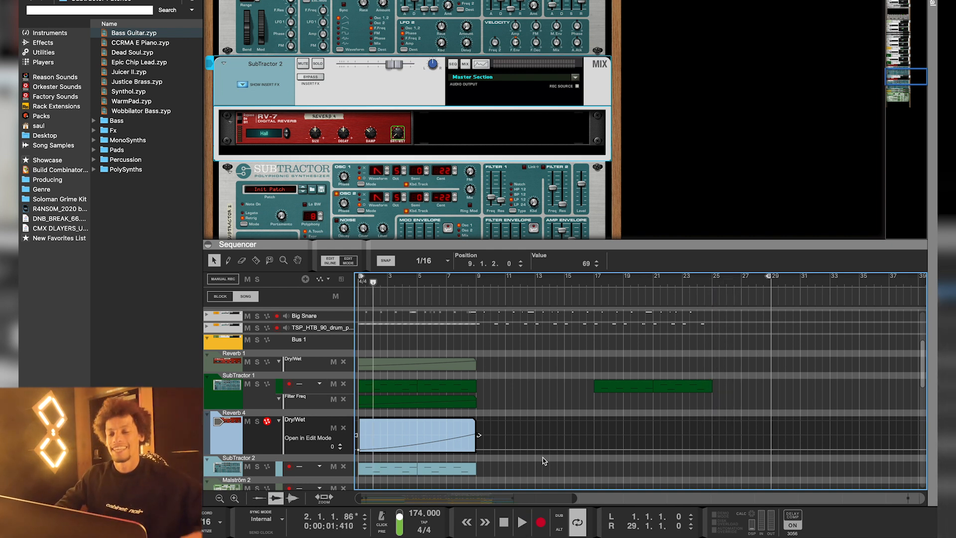